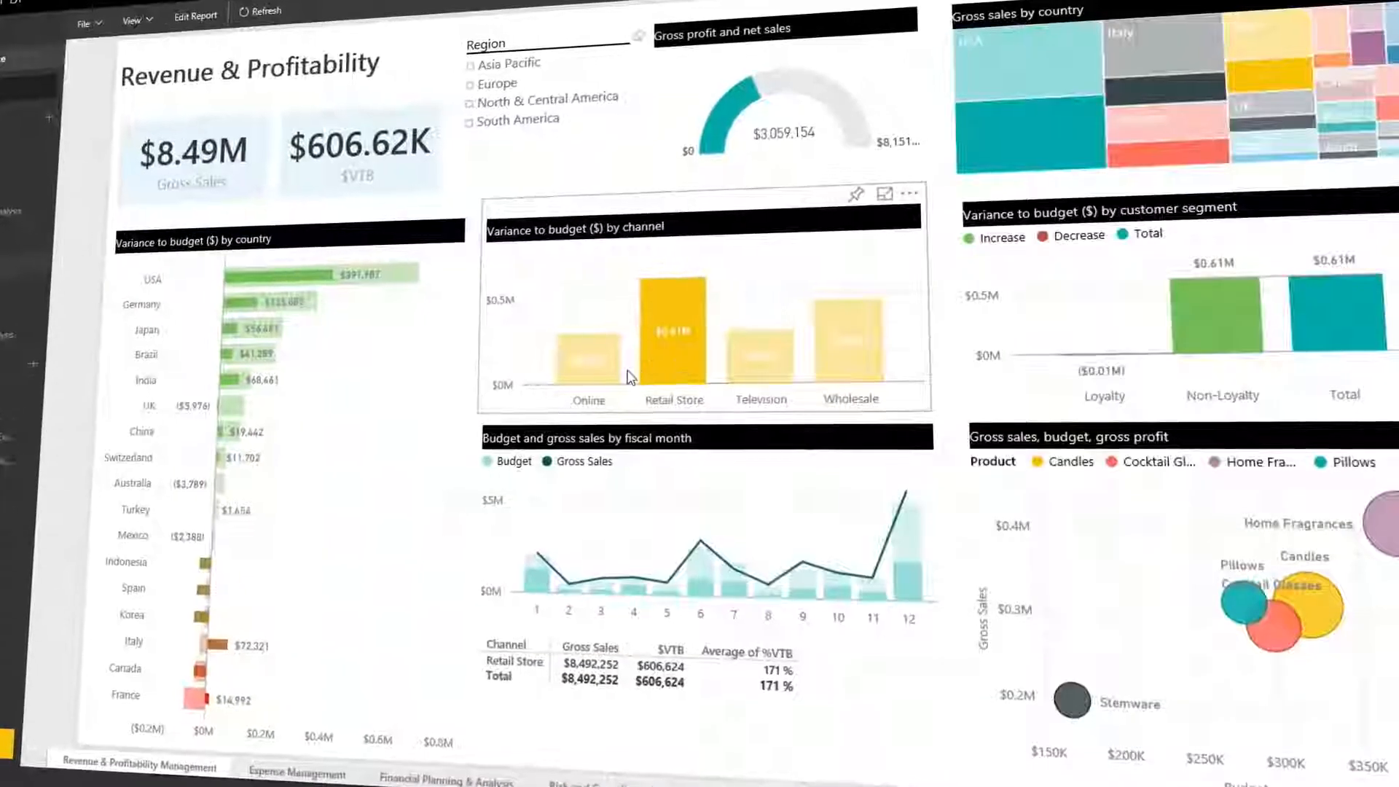
- Filter the report to the Online channel, then enter a 'microsoft.co' work email to sign up free
click(581, 357)
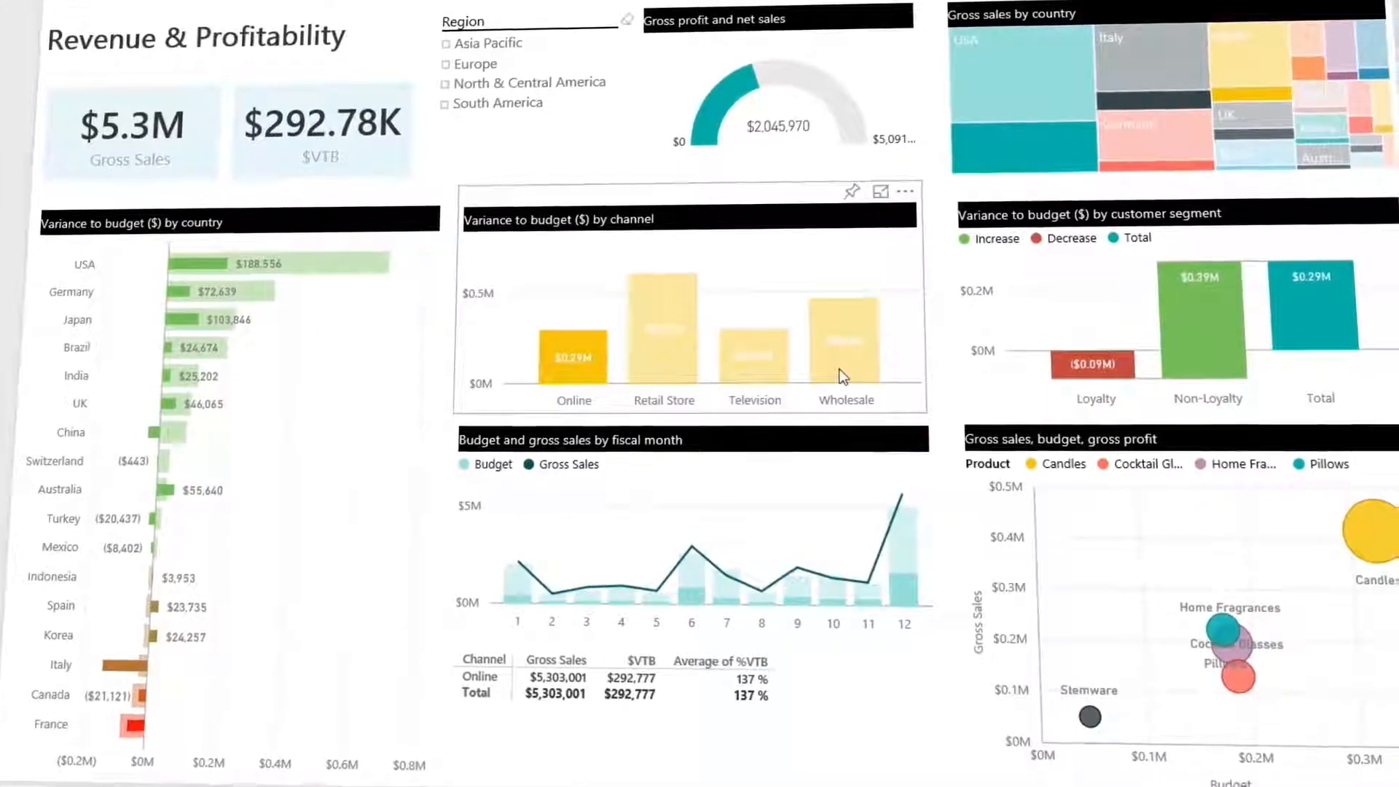
click(842, 340)
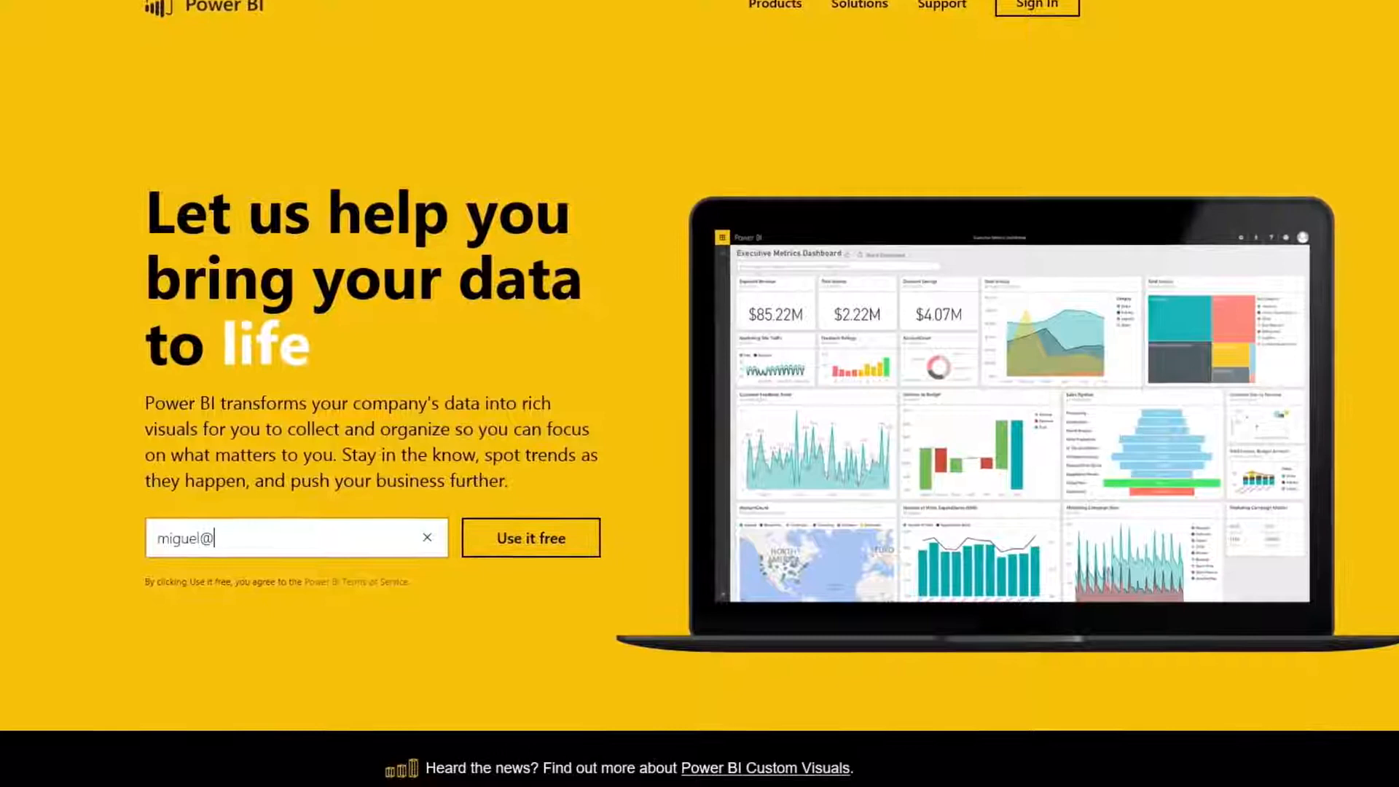
text(microsoft.co)
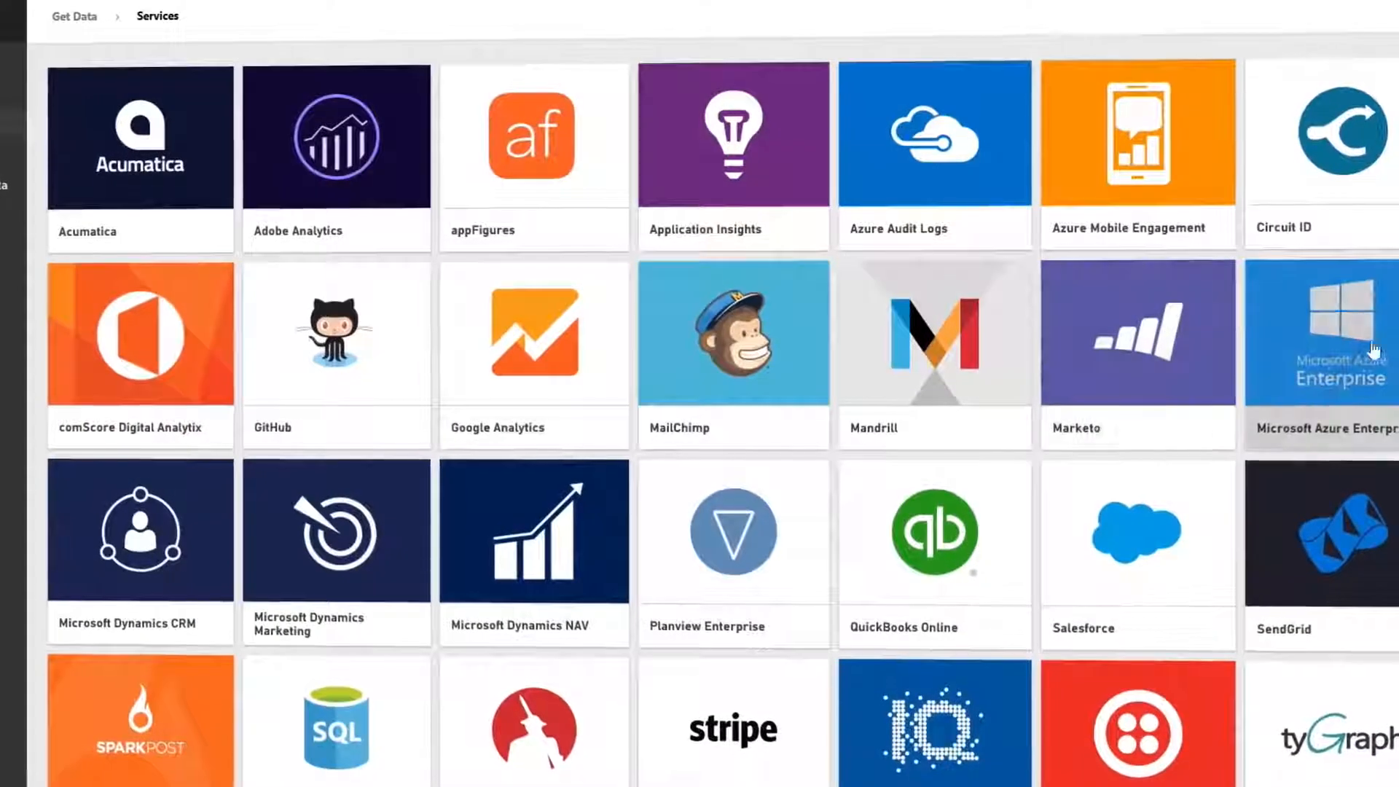
- Connect the Google Analytics content pack from the Get Data services list
scroll(down, 3)
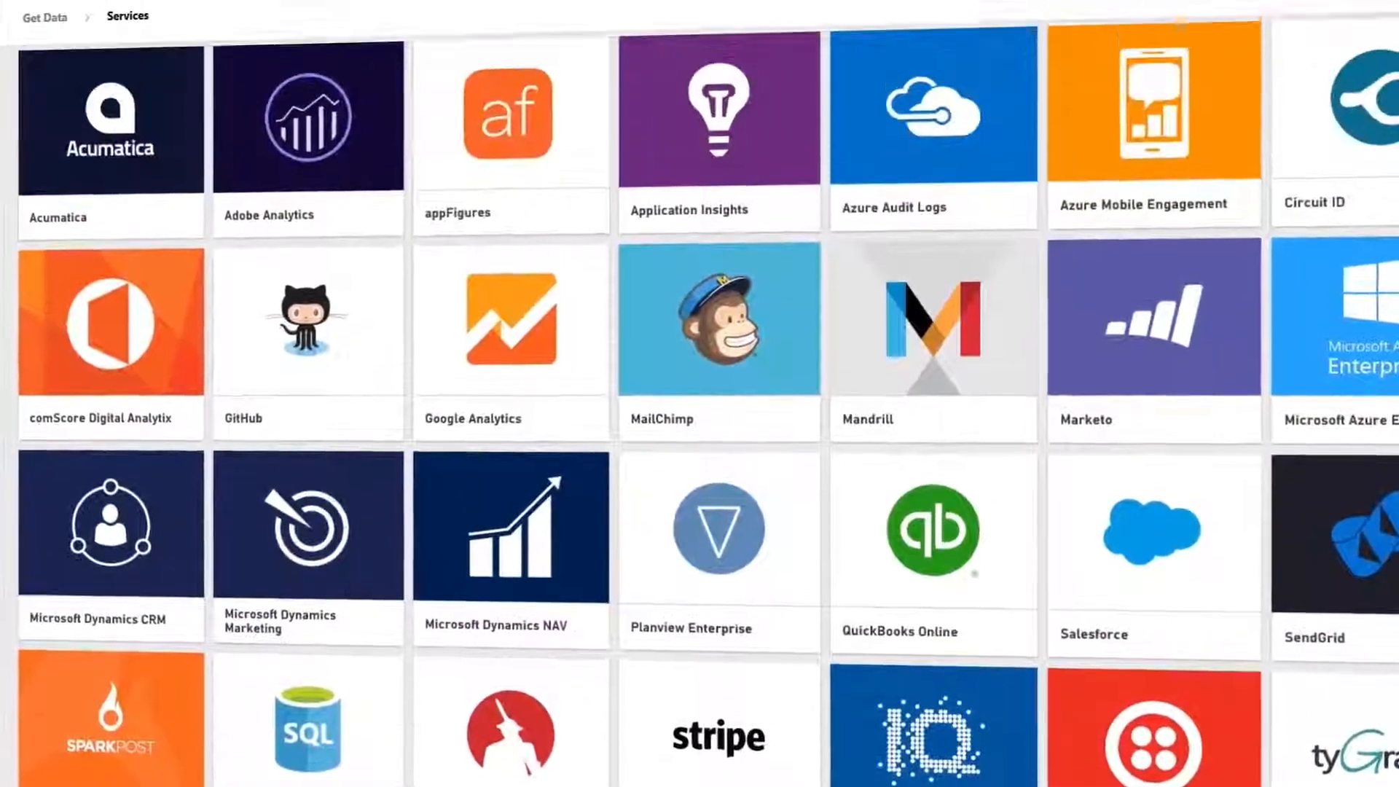
click(510, 317)
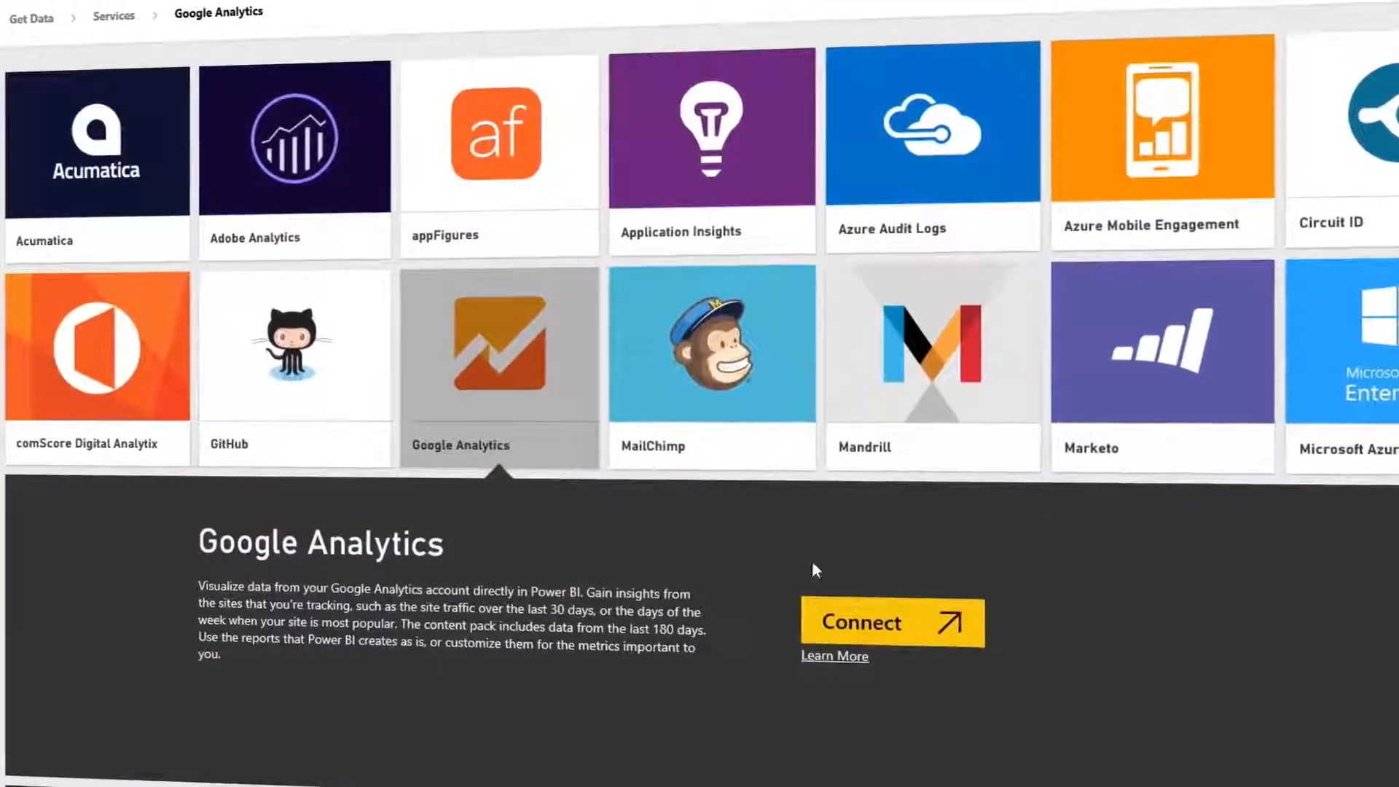
click(891, 623)
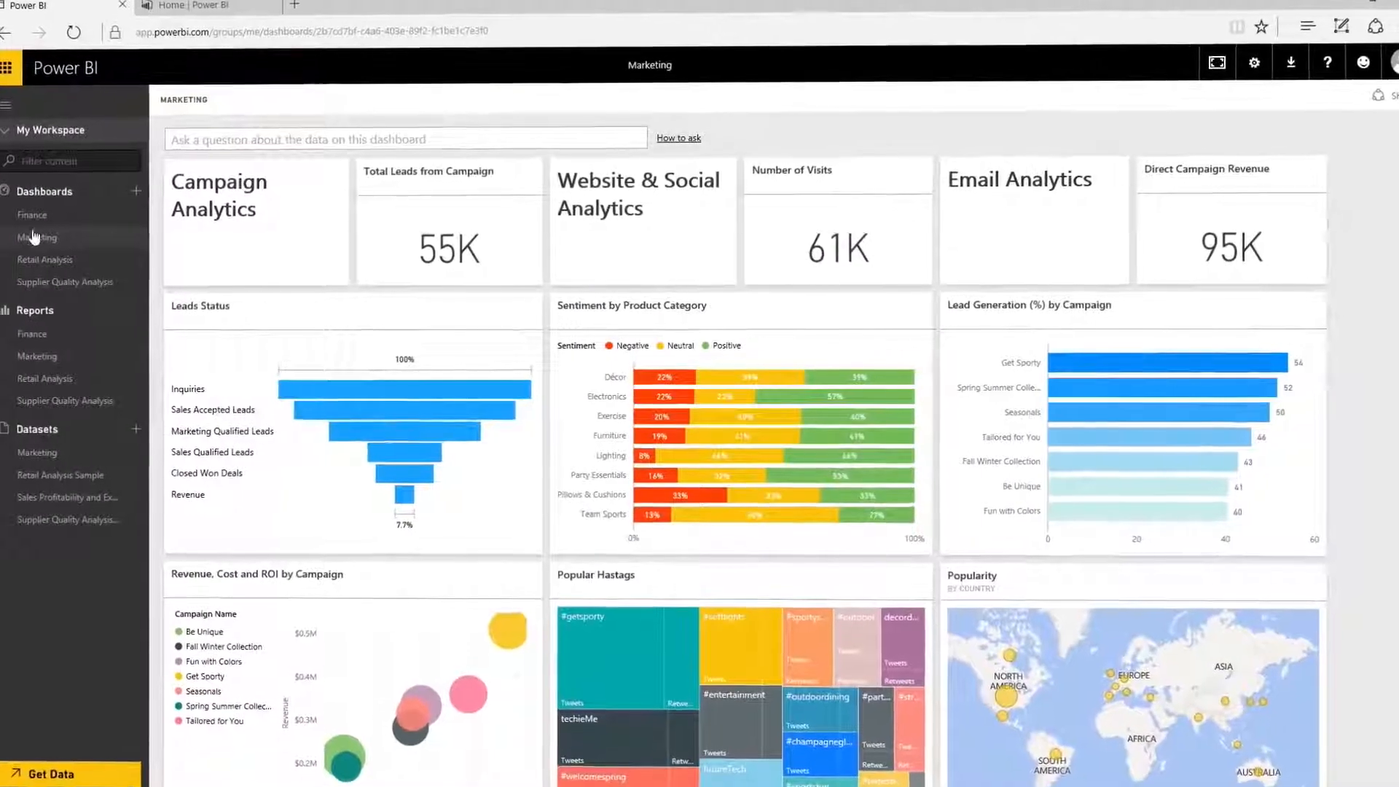
- Show the Marketing dashboard from the Dashboards navigation pane
click(32, 214)
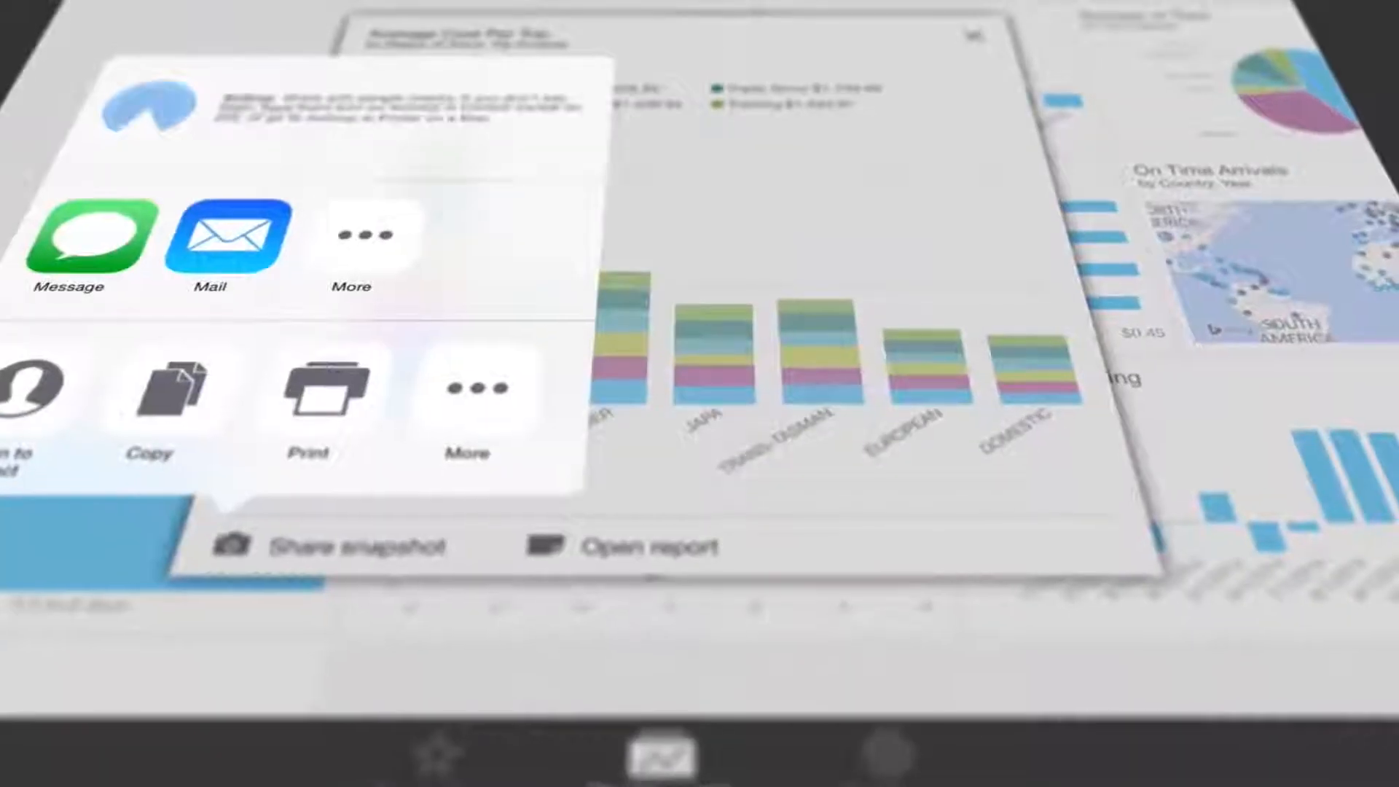
- Mail the Average Cost Per Trip snapshot with note 'John Doe.', then show Revenue by Country as a map
click(210, 236)
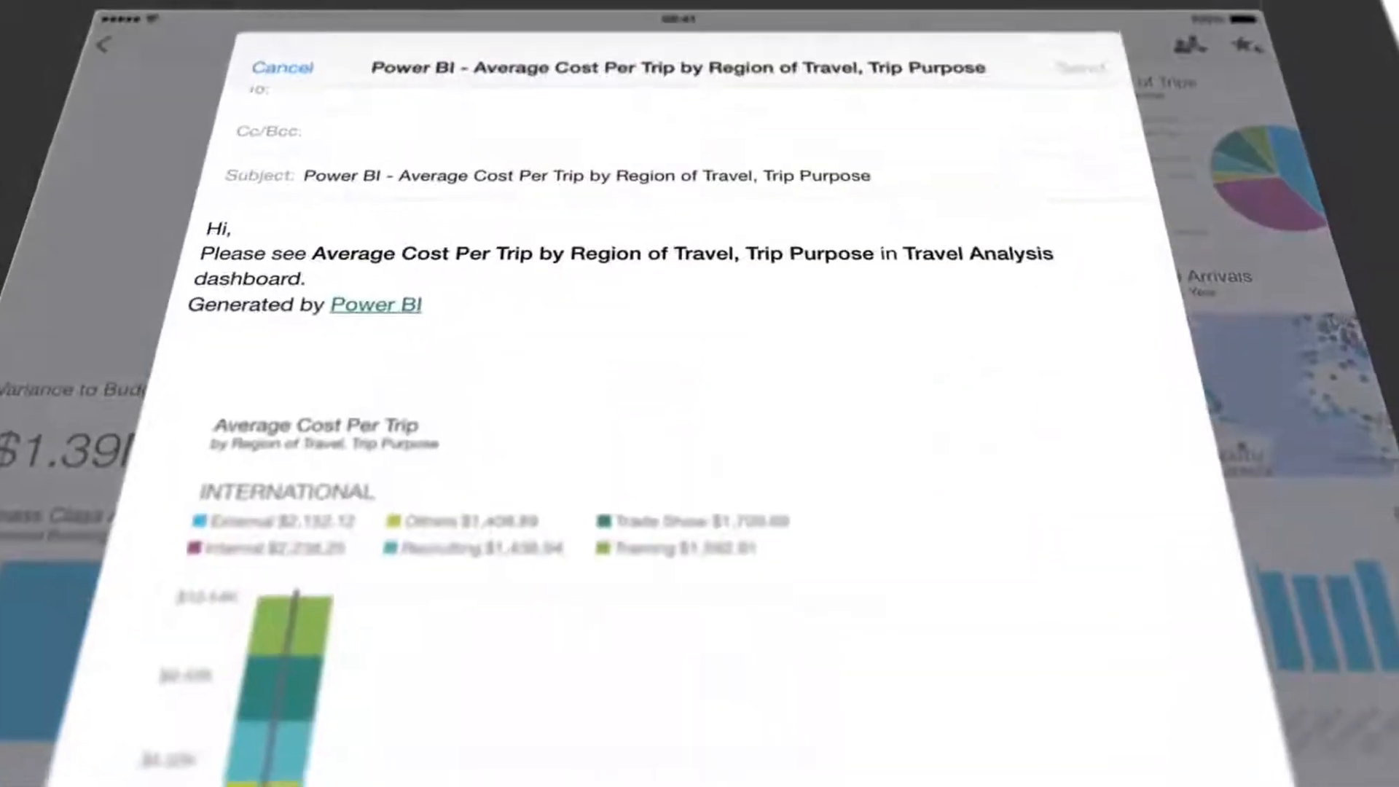
text(John Doe.)
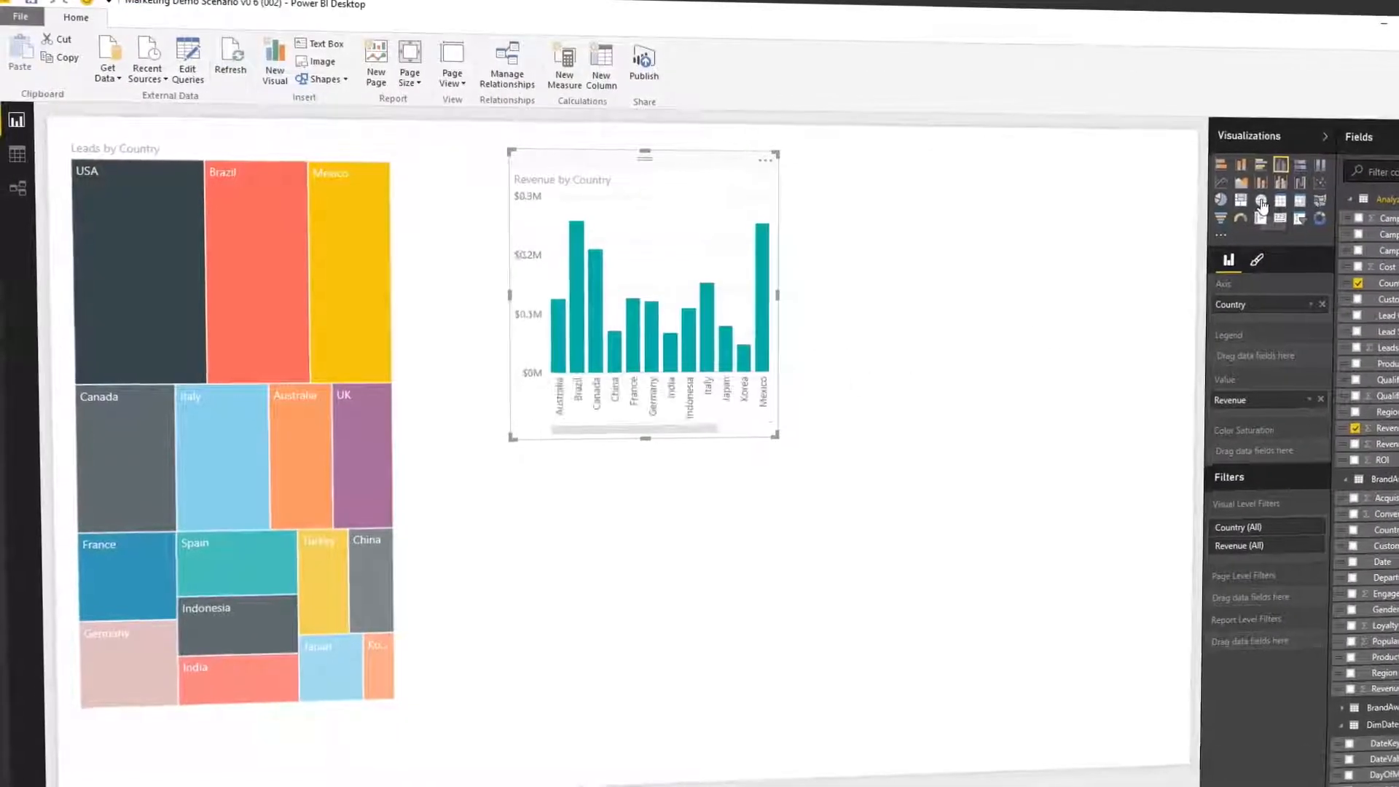
click(1272, 193)
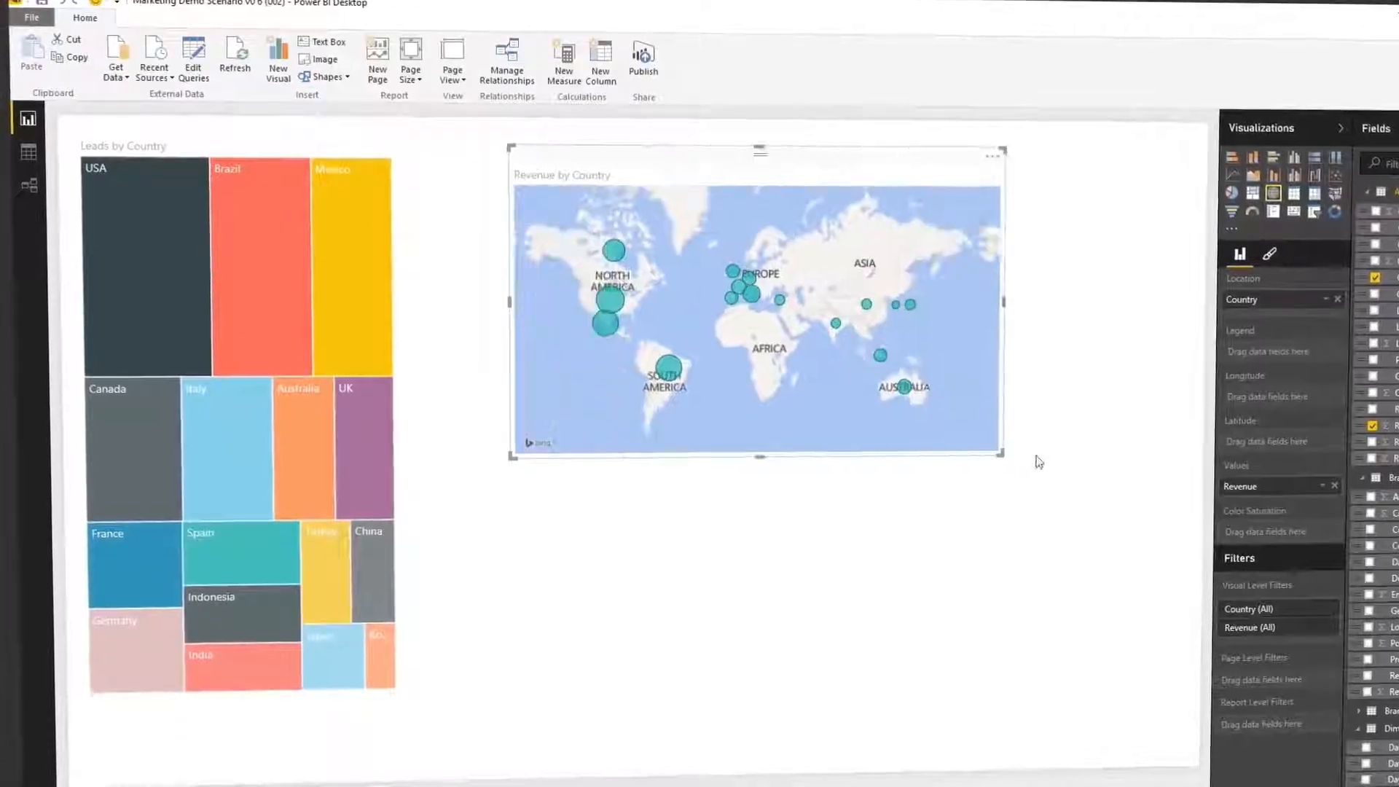